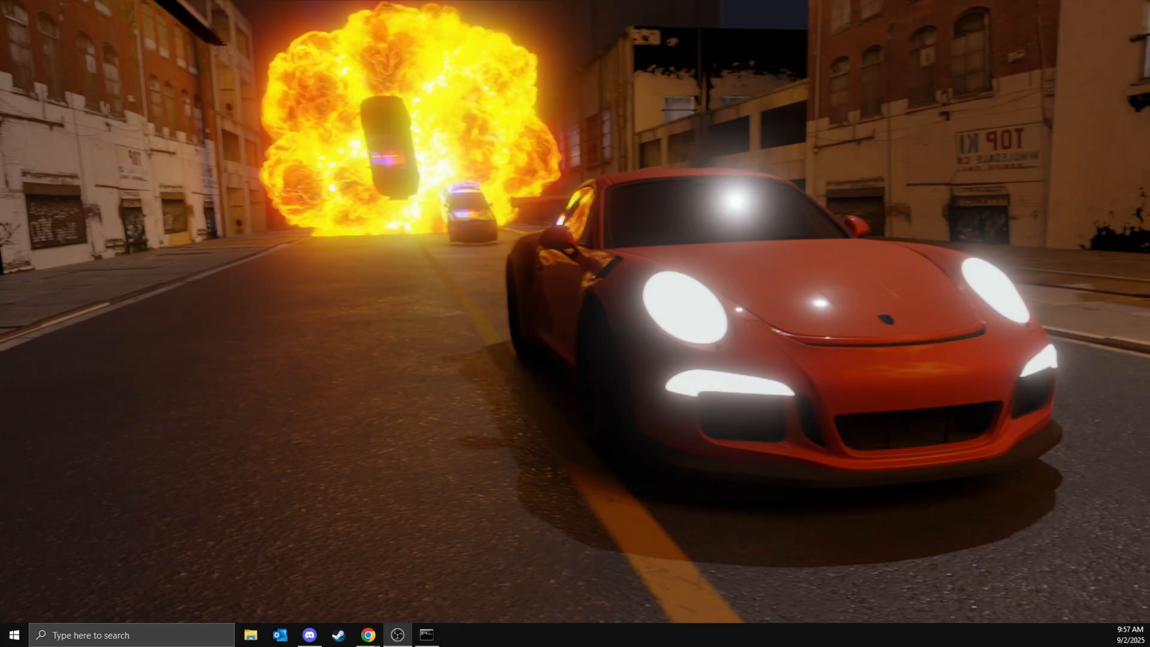
Download the x64 Flawless Widescreen installer from flawlesswidescreen.org and run it
left_click(369, 634)
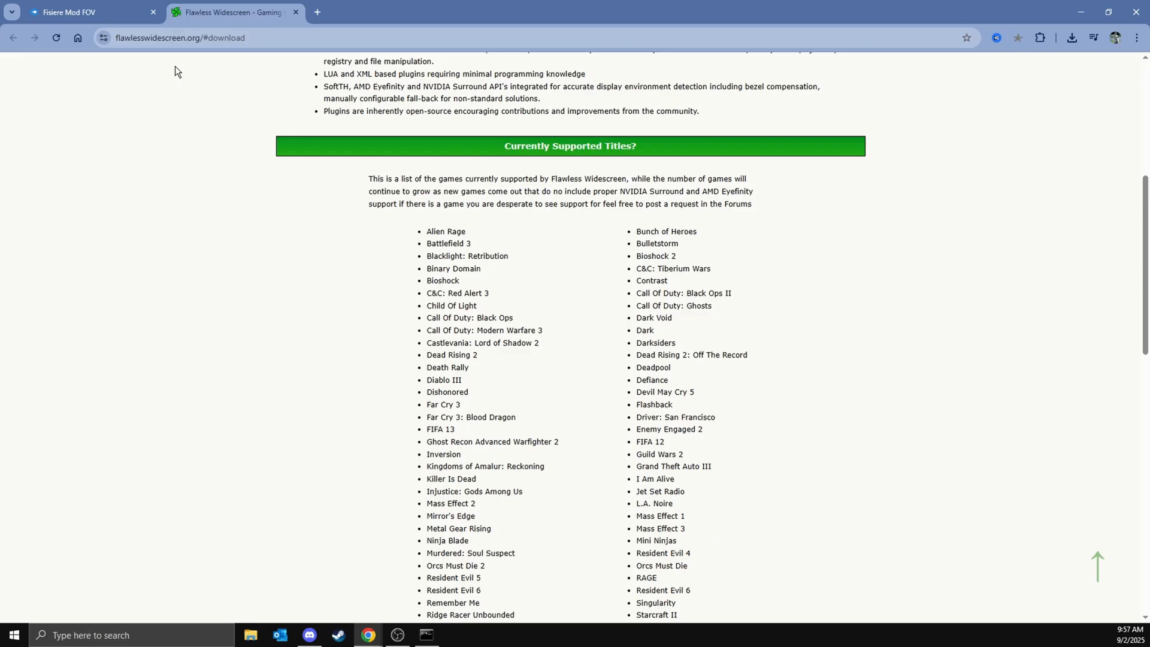
scroll("down", 3)
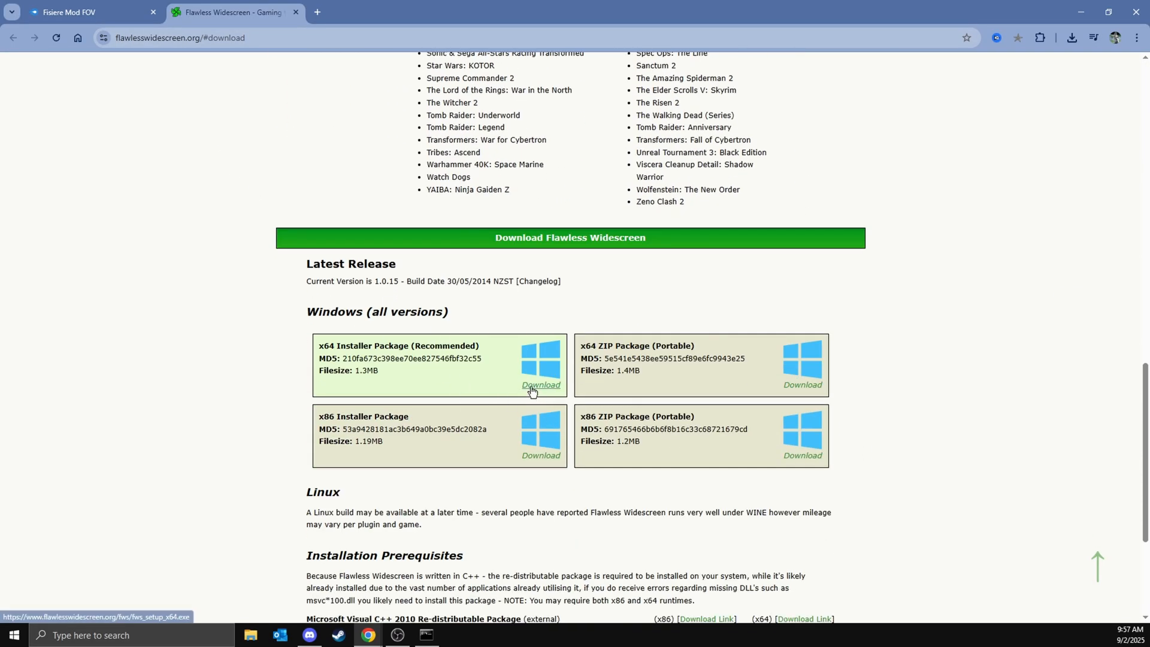
left_click(541, 384)
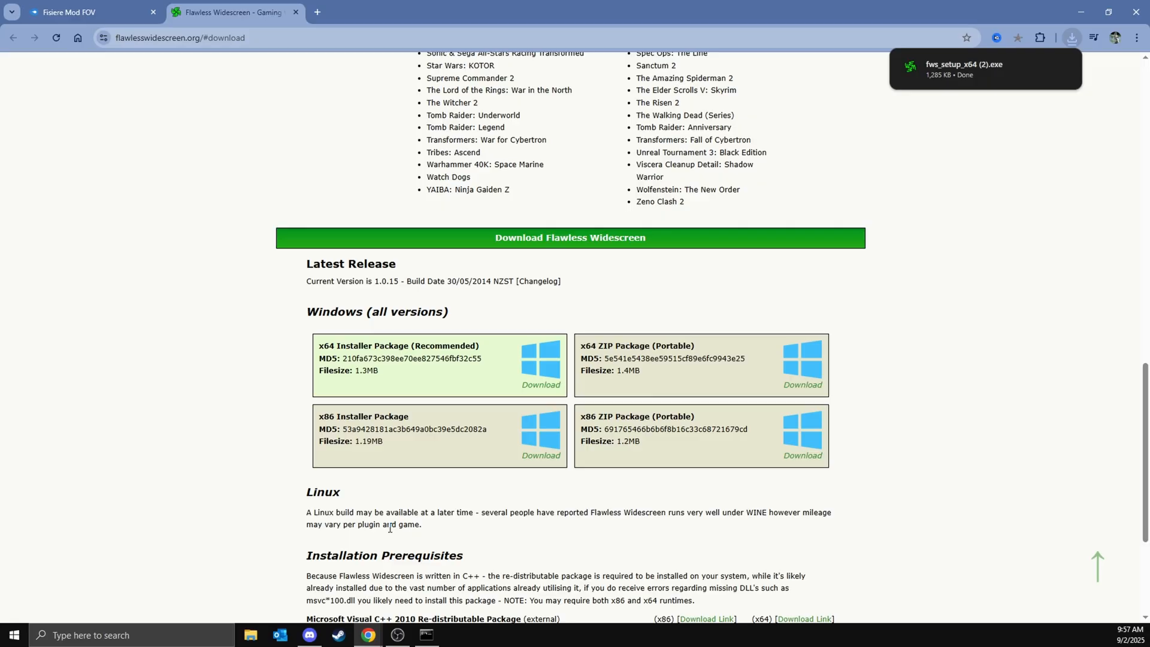
left_click(309, 635)
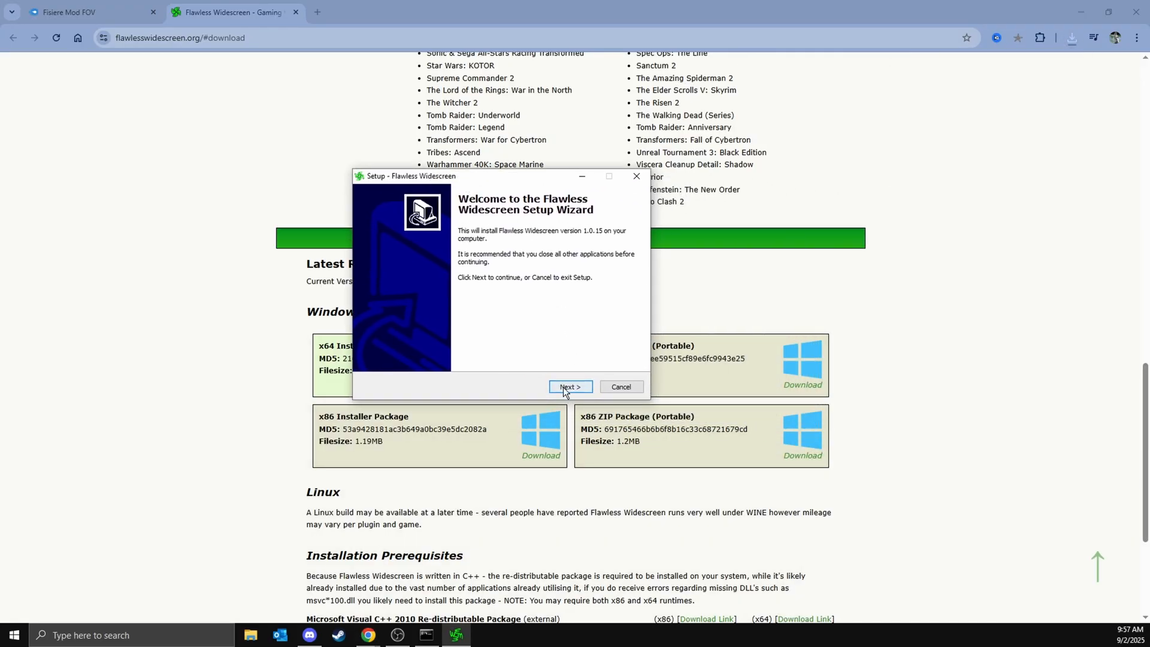
Step past the welcome page and install Flawless Widescreen into Program Files (x86)
left_click(570, 386)
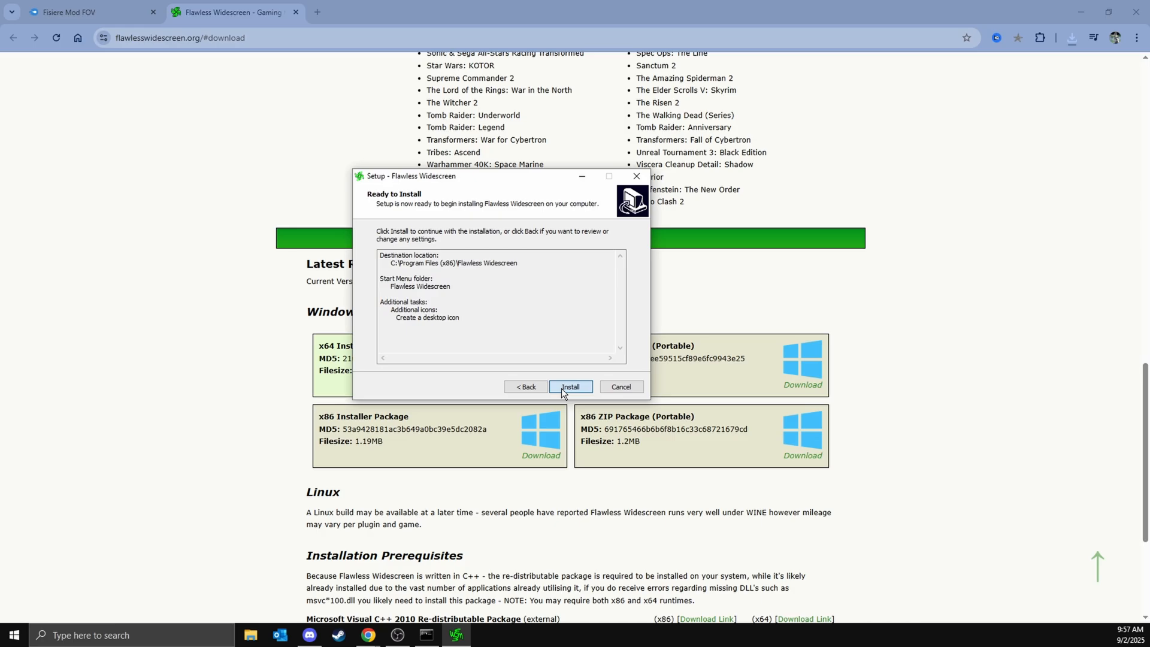
left_click(570, 386)
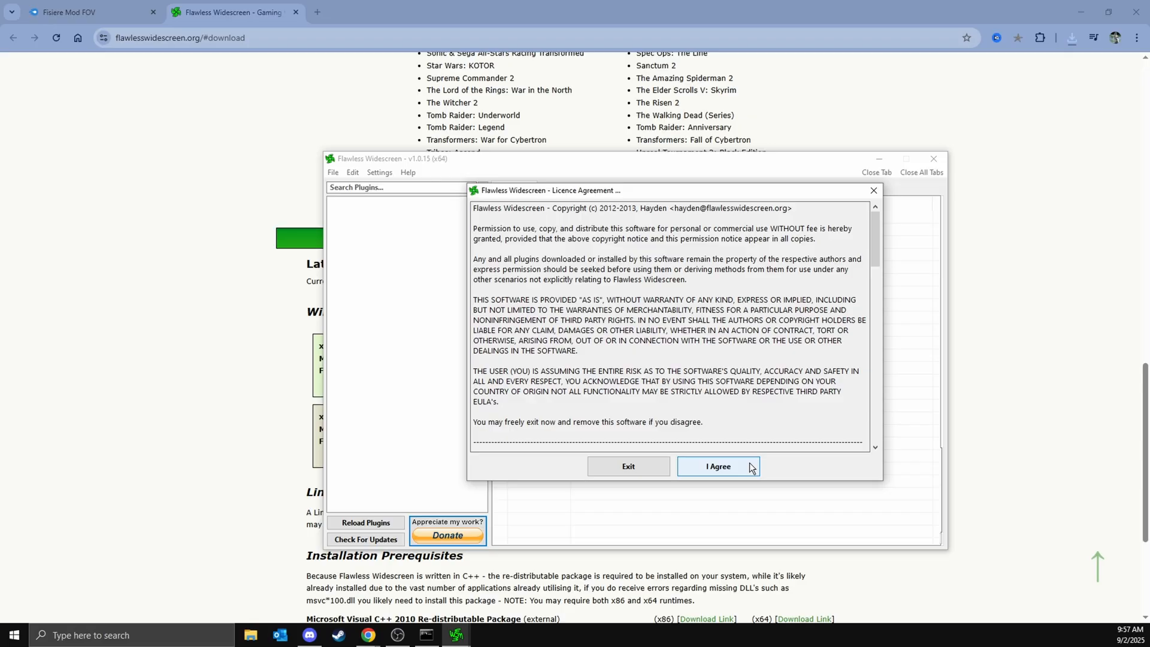
Accept the licence, discard the configuration settings, and download FWS Plugins with 156 modules
left_click(717, 466)
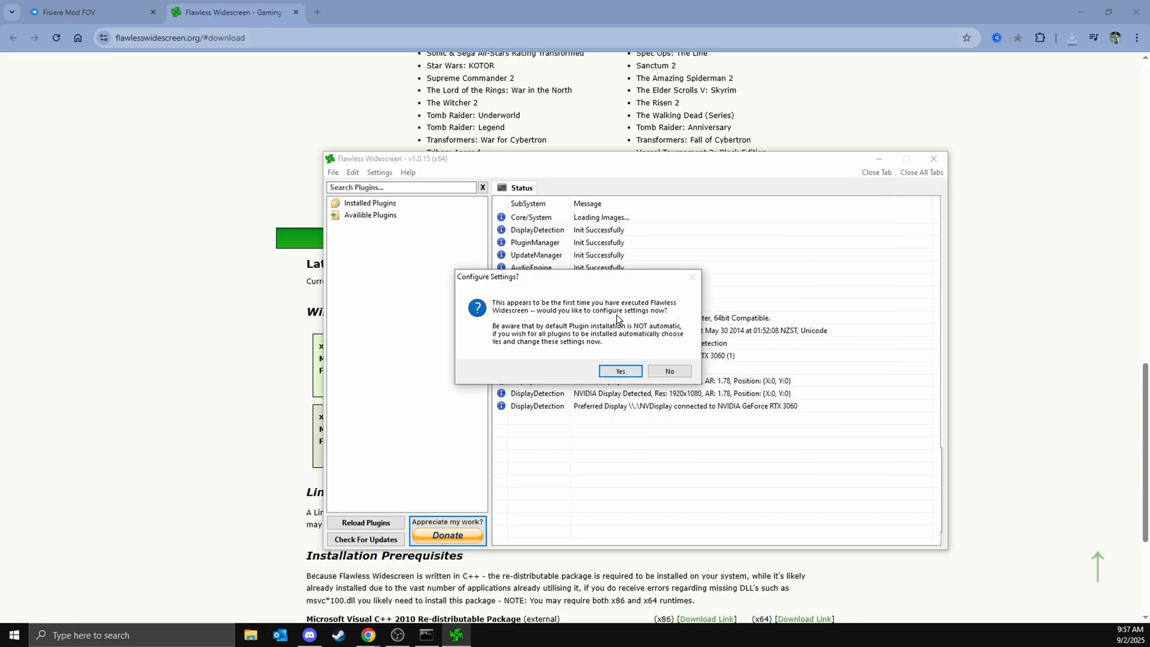
mouse_move(597, 385)
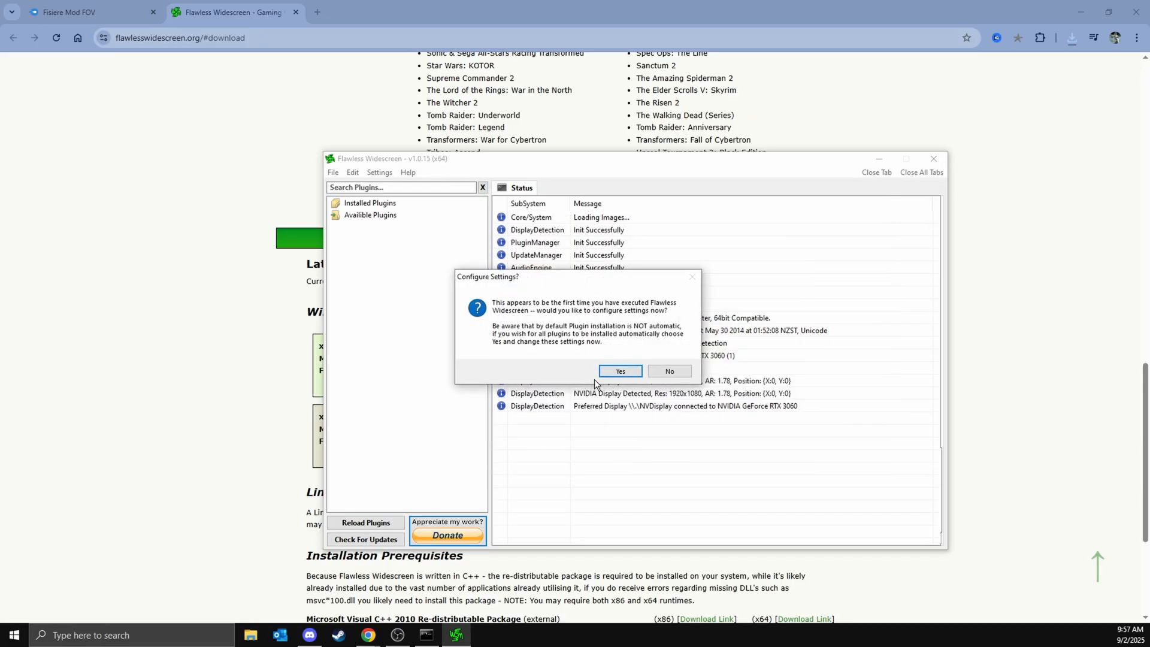
left_click(620, 371)
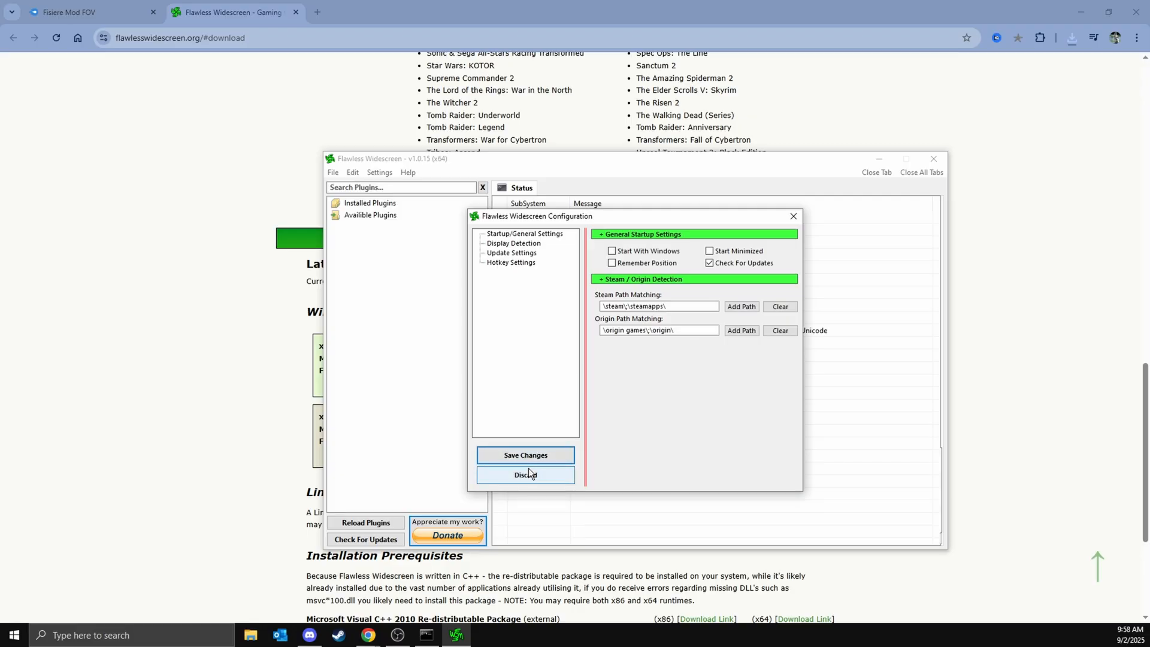
left_click(525, 455)
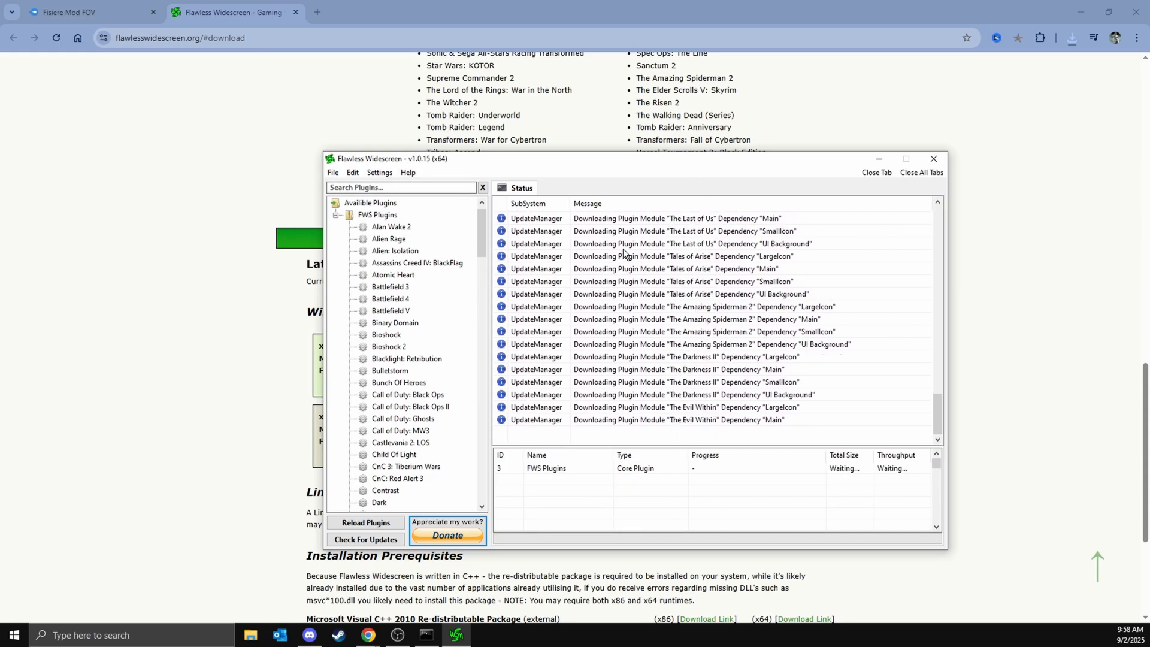
left_click(378, 215)
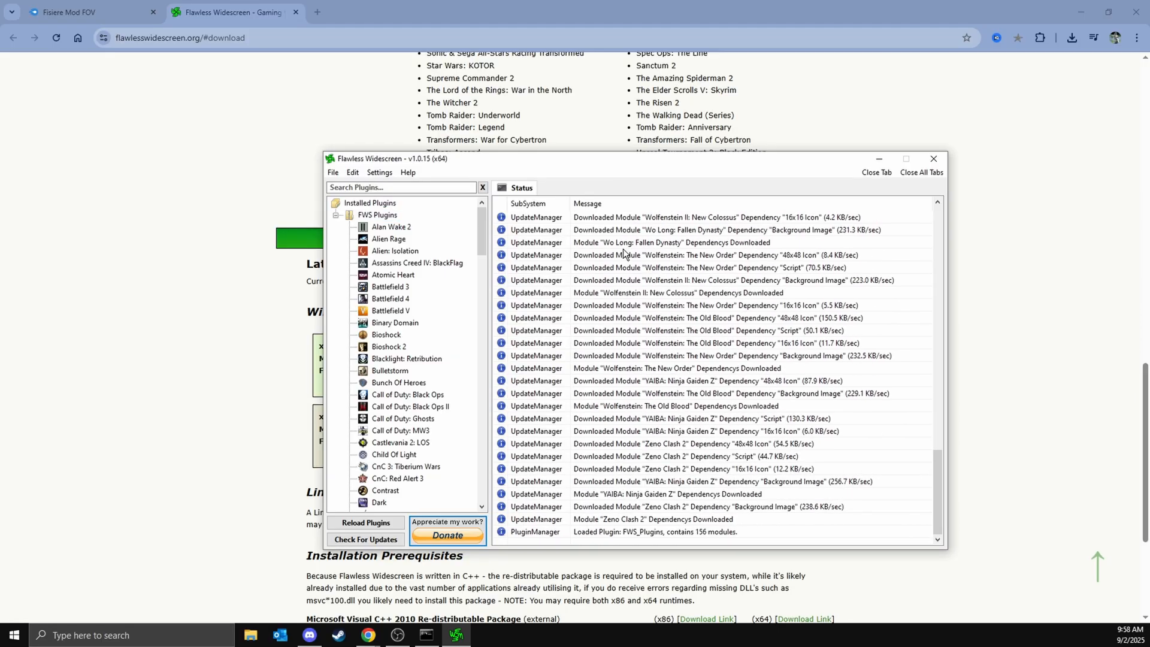
Open and close the Binary Domain and Grand Theft Auto V plugin tabs
left_click(396, 323)
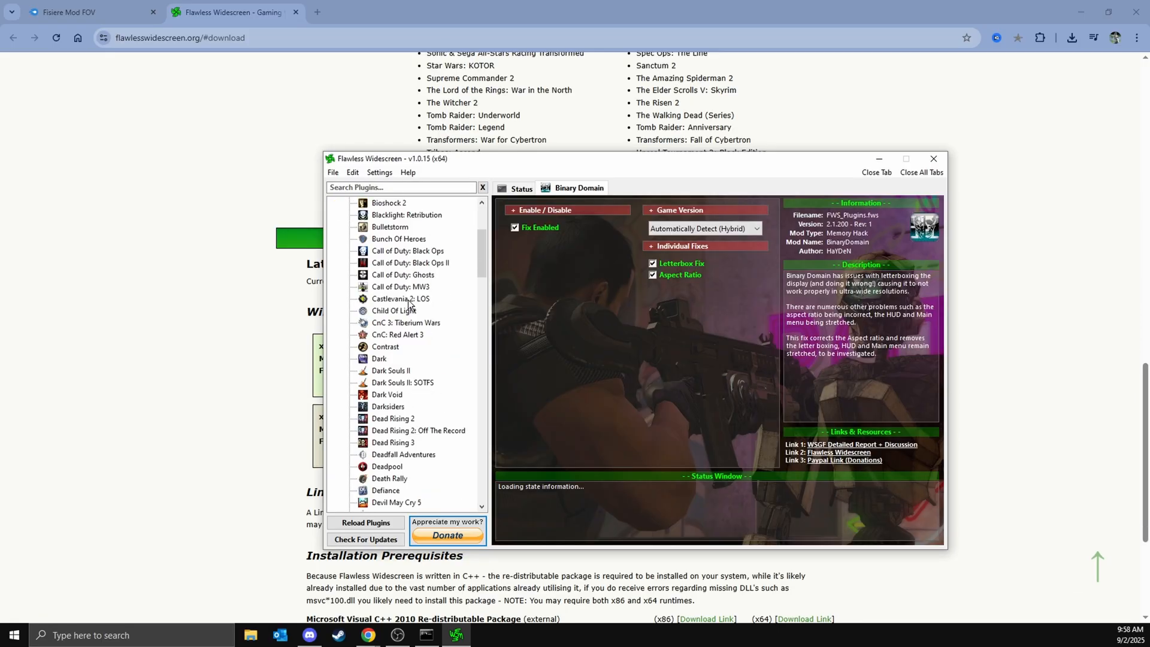
right_click(578, 187)
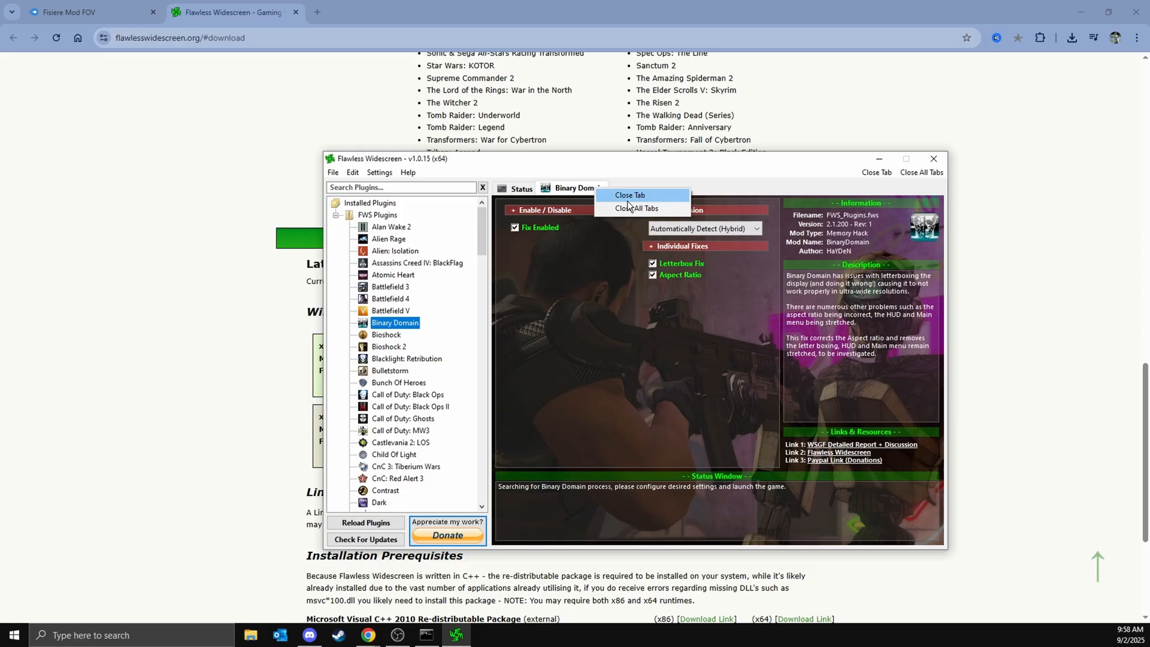
left_click(628, 196)
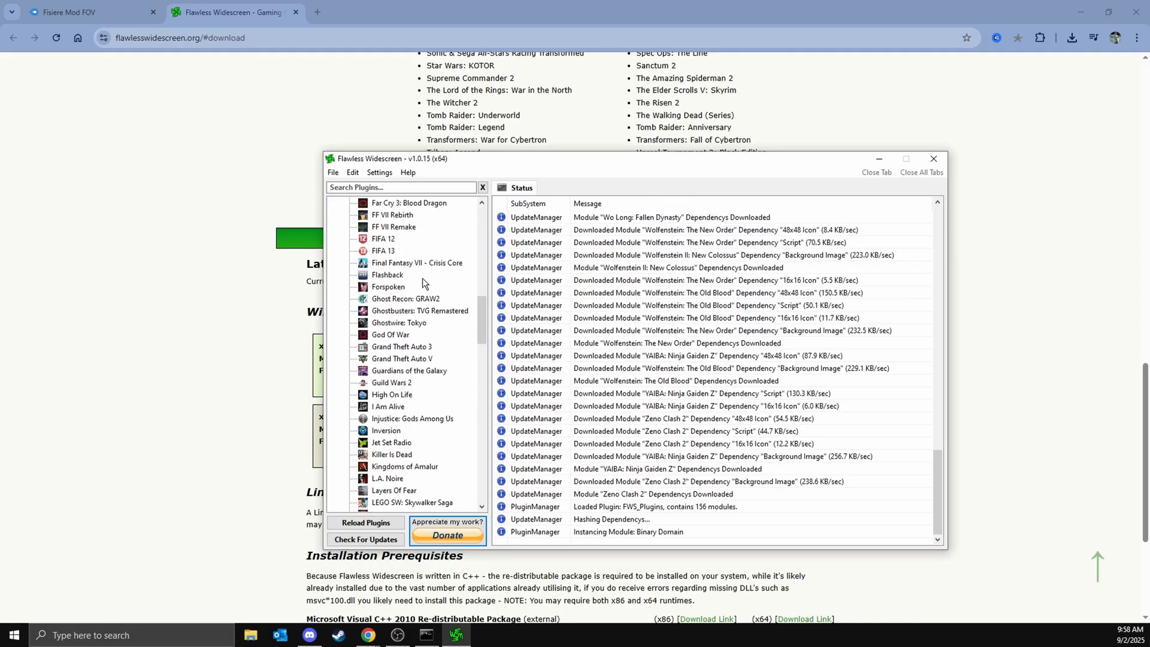
left_click(402, 358)
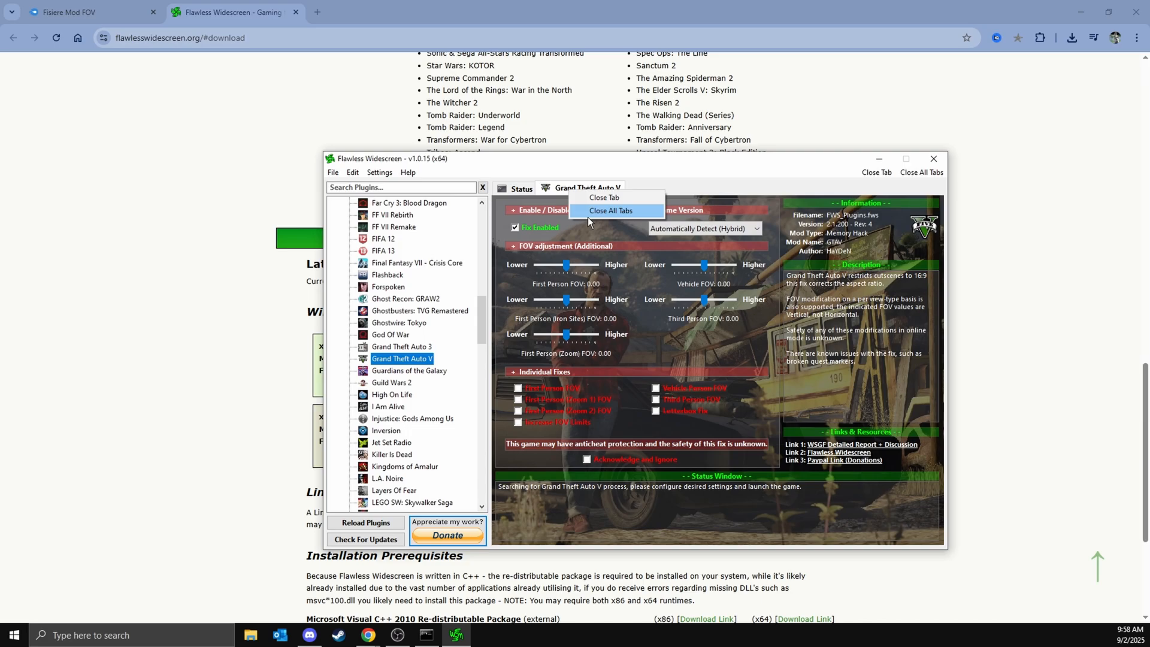
left_click(611, 213)
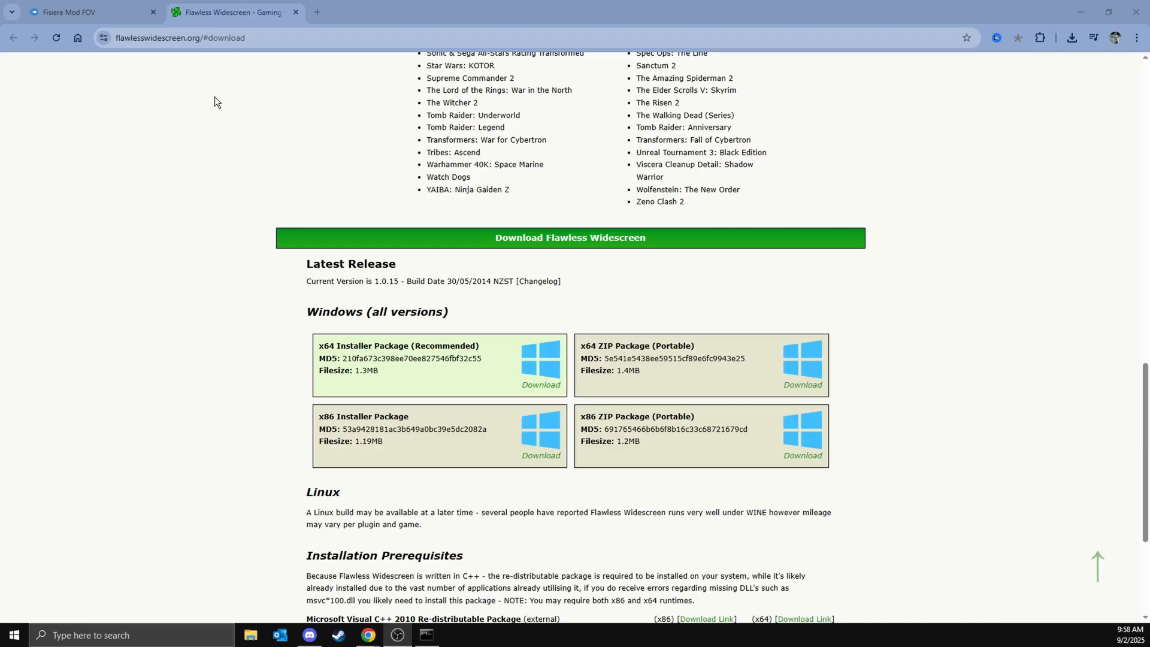
Open Fisiere Mod FOV (2).rar in WinRAR and dismiss the licence purchase reminder
left_click(88, 13)
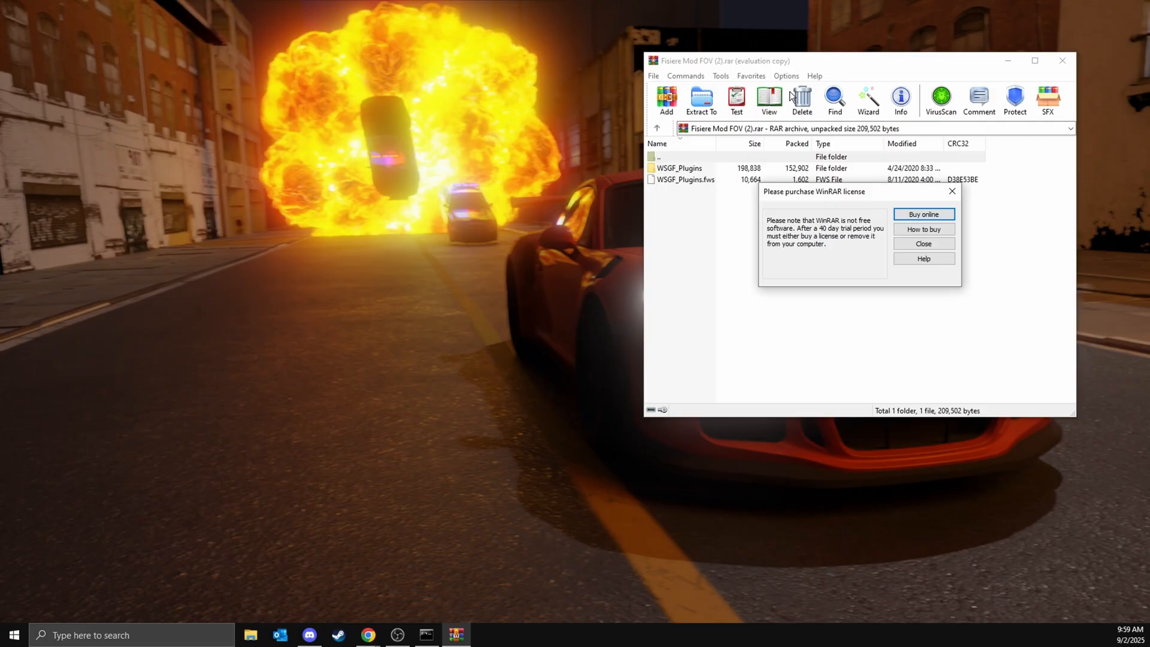
left_click(924, 244)
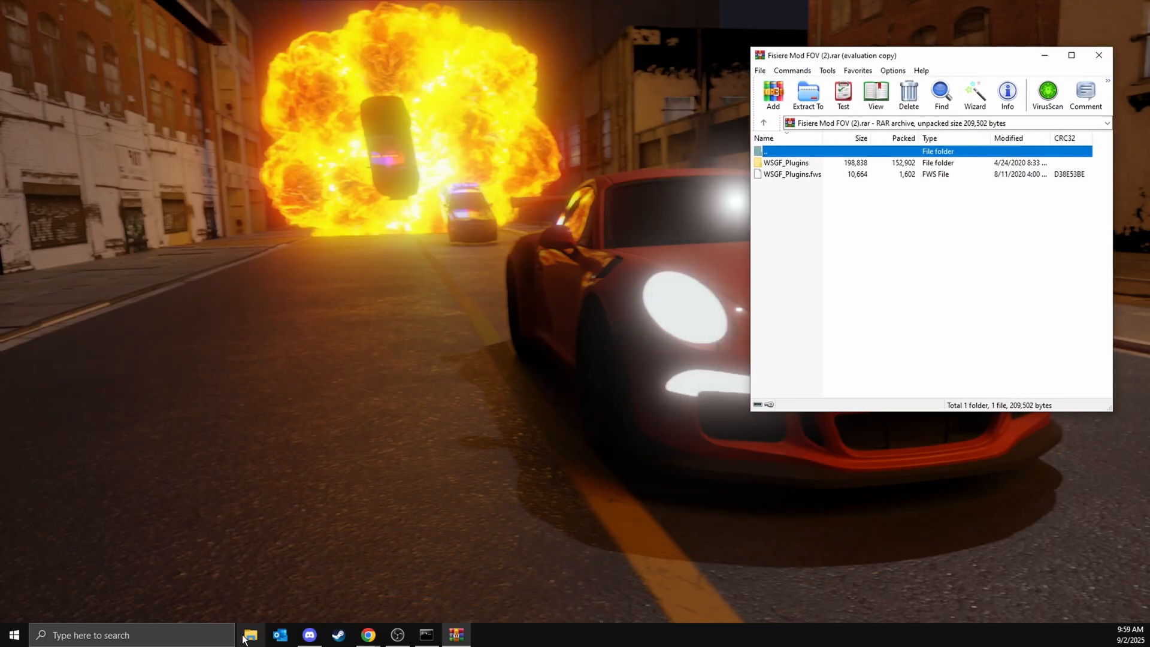
Browse to Flawless Widescreen\PluginCache\WSGF_Plugins\Modules\GTAV\Dependencies\Scripts in File Explorer
left_click(251, 635)
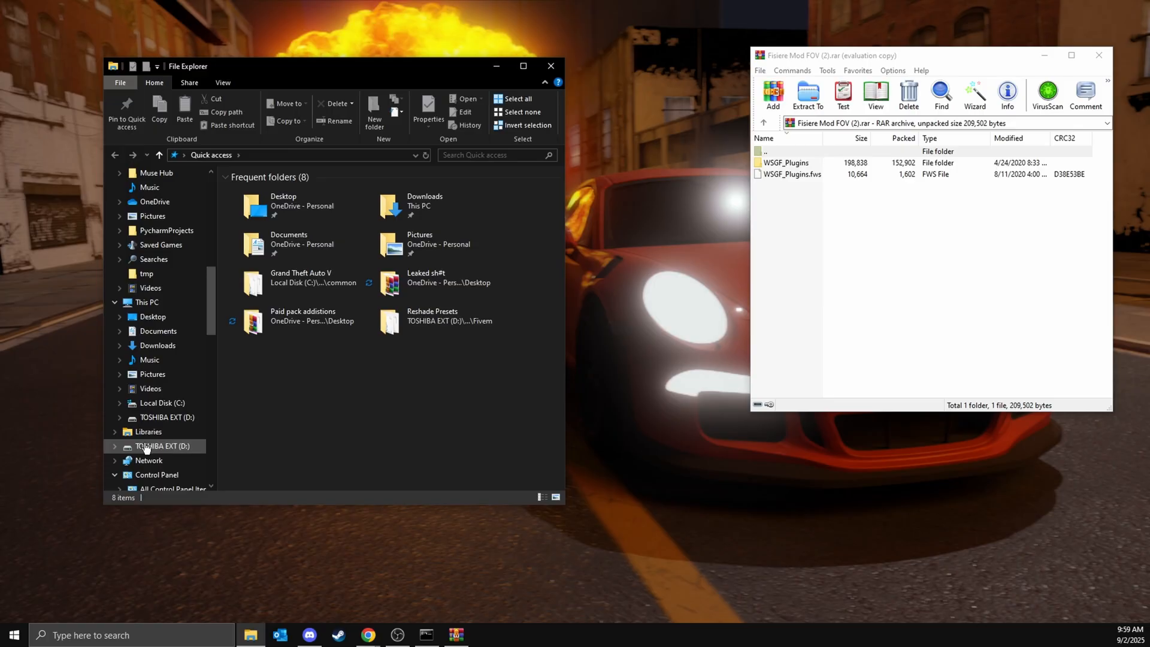
left_click(161, 402)
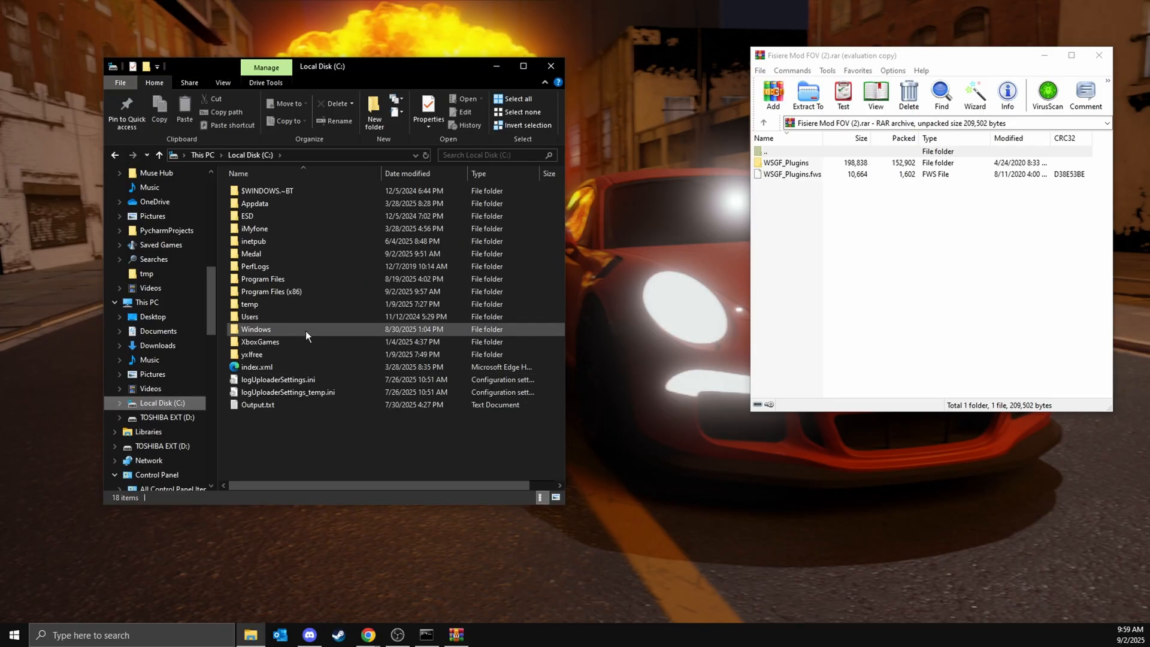
double_click(271, 291)
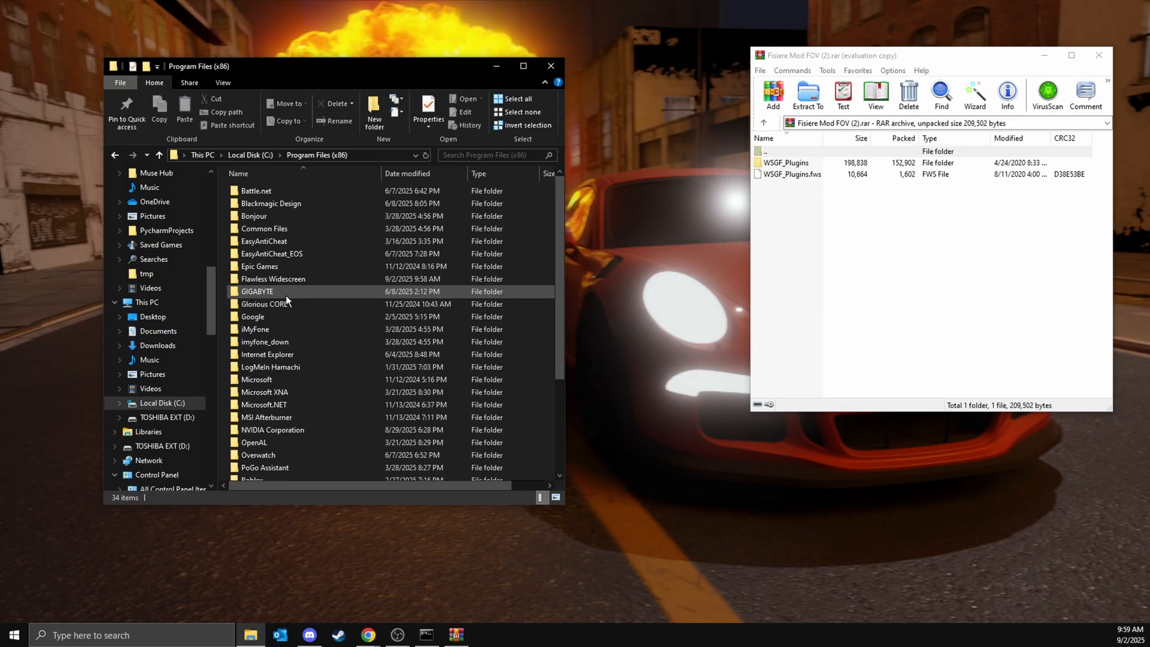
left_click(272, 279)
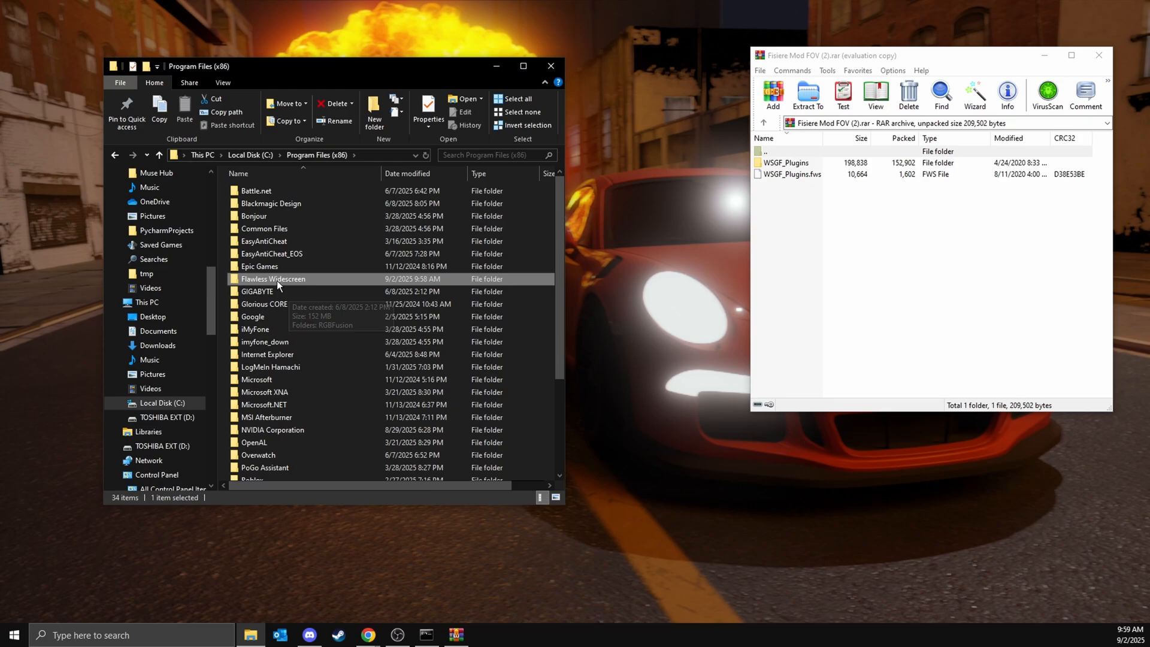
double_click(272, 279)
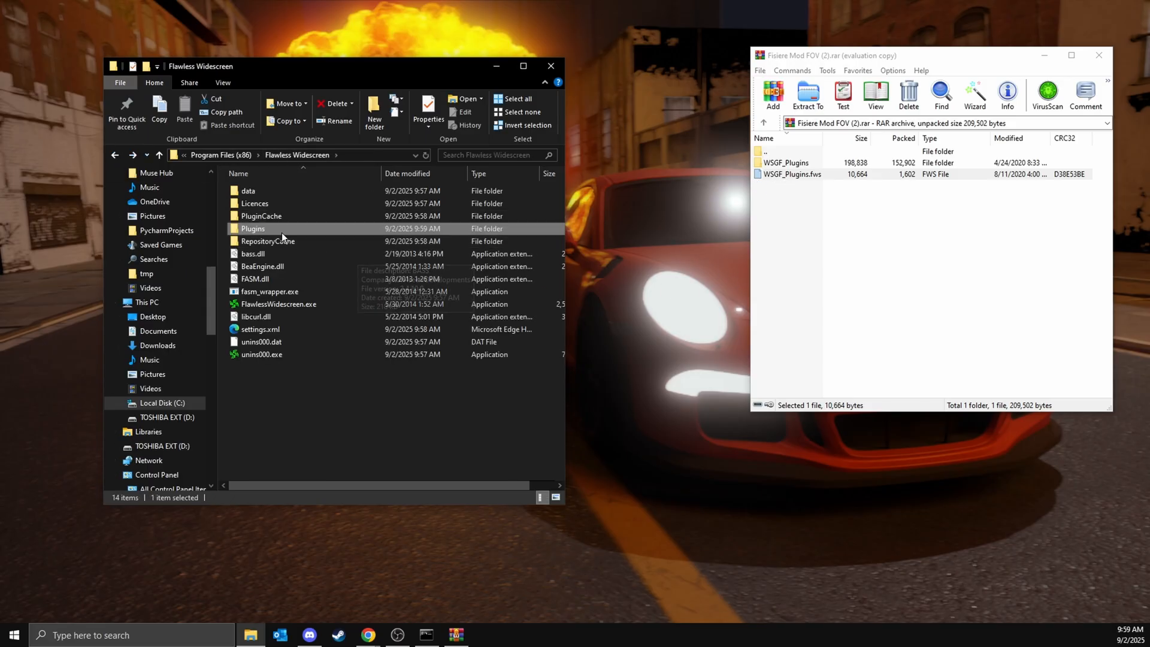
double_click(261, 215)
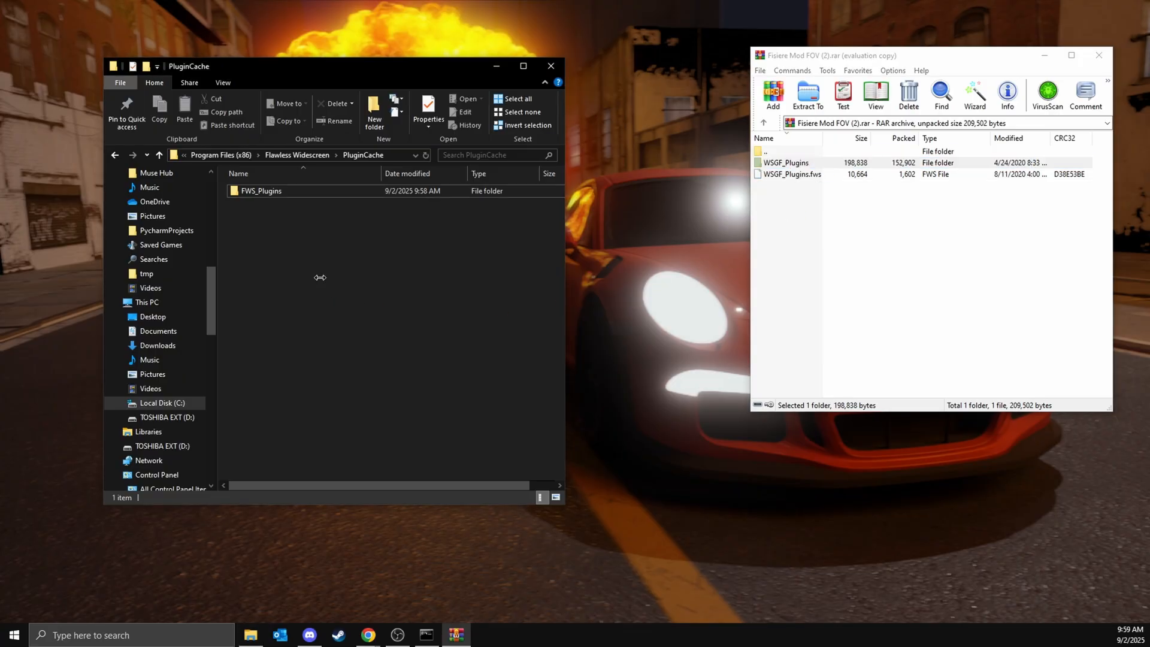
double_click(261, 190)
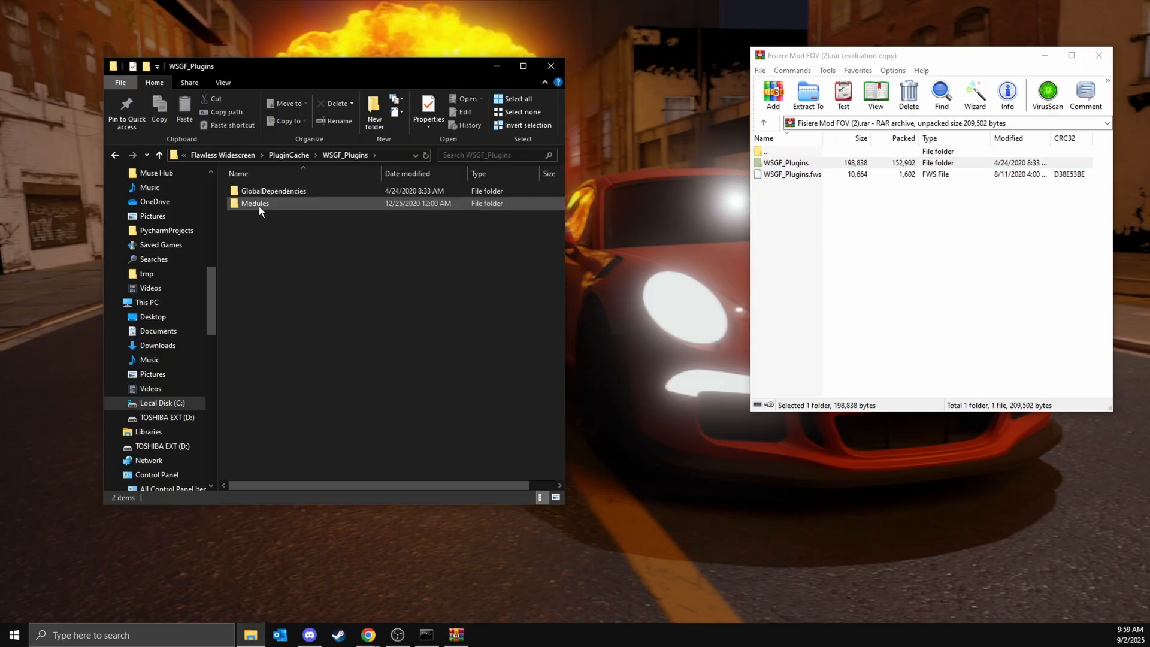
double_click(255, 203)
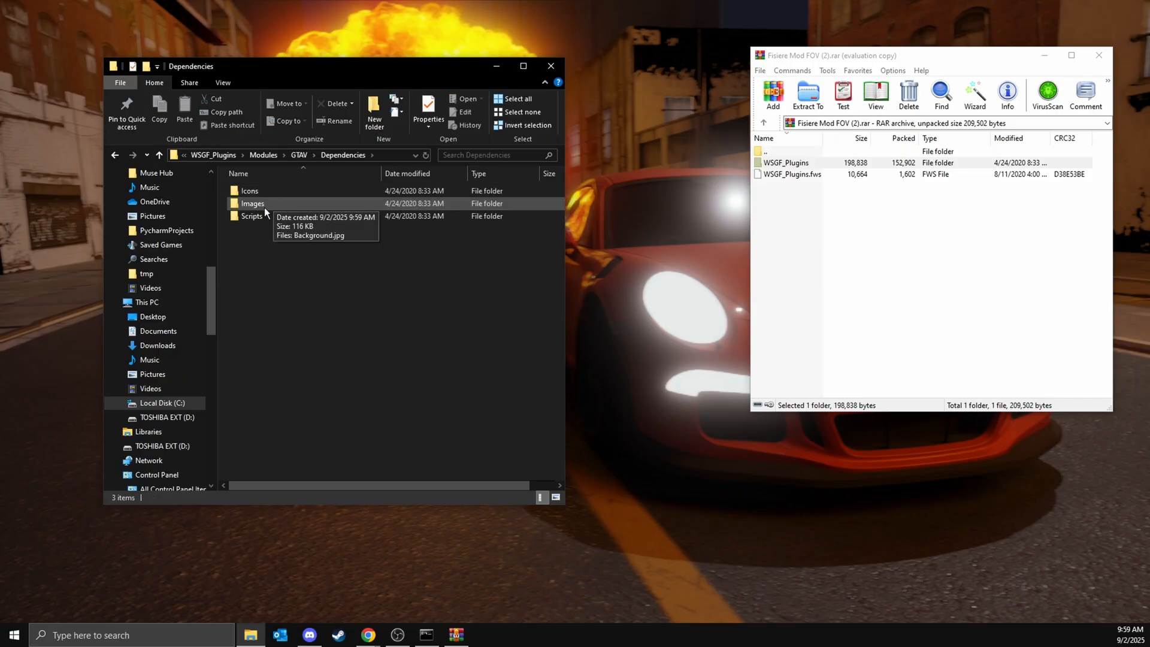
double_click(251, 215)
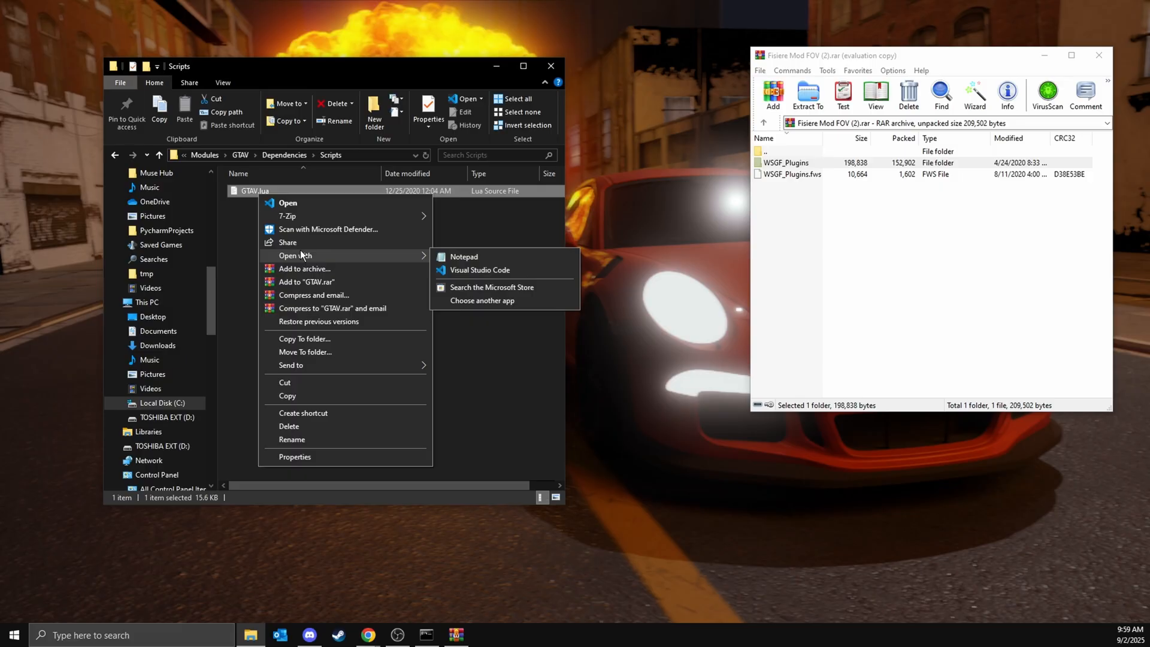
Paste the three FiveM Process lines from Discord under --PROCESS VARS in GTAV.lua, save, close
left_click(463, 257)
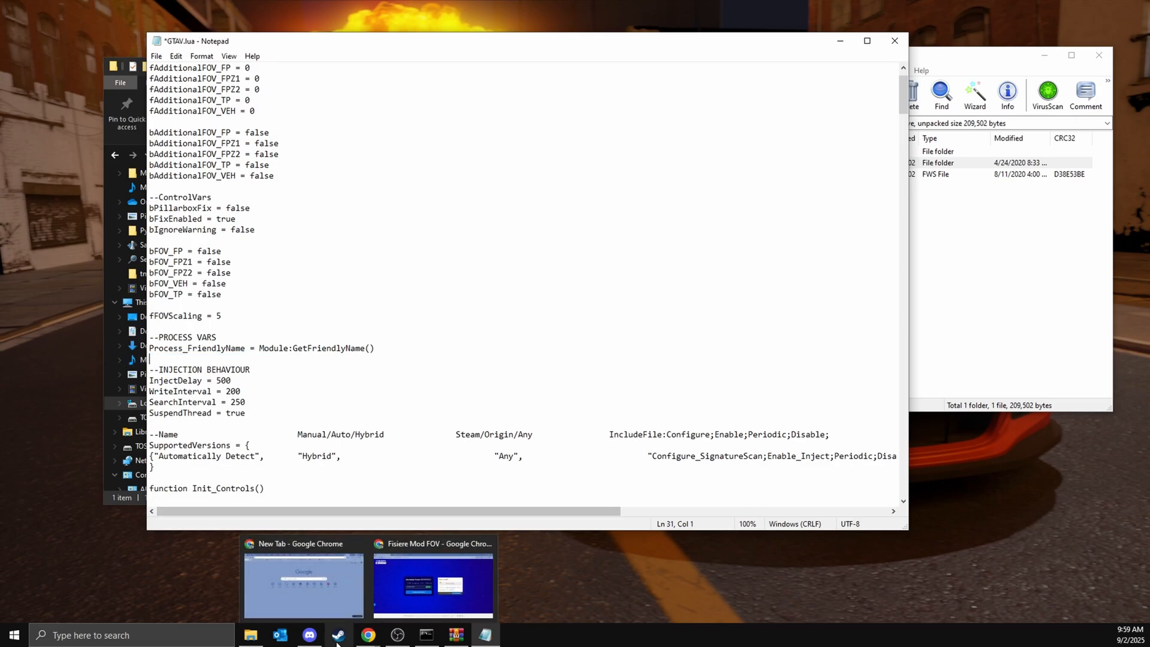
left_click(309, 635)
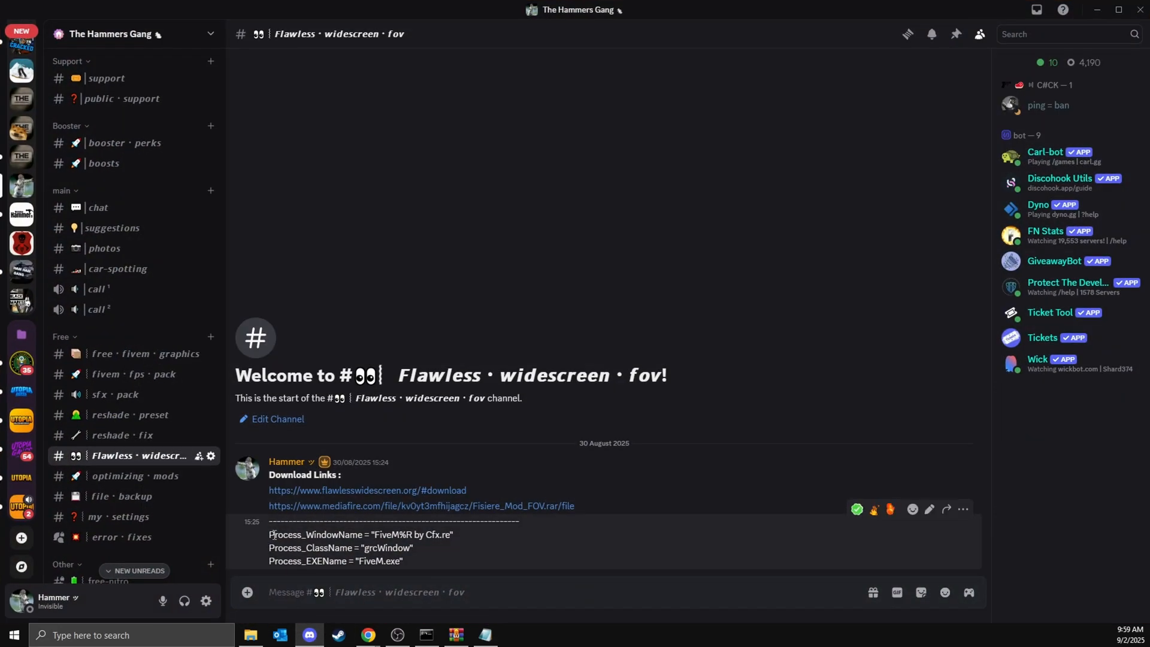
left_click(483, 635)
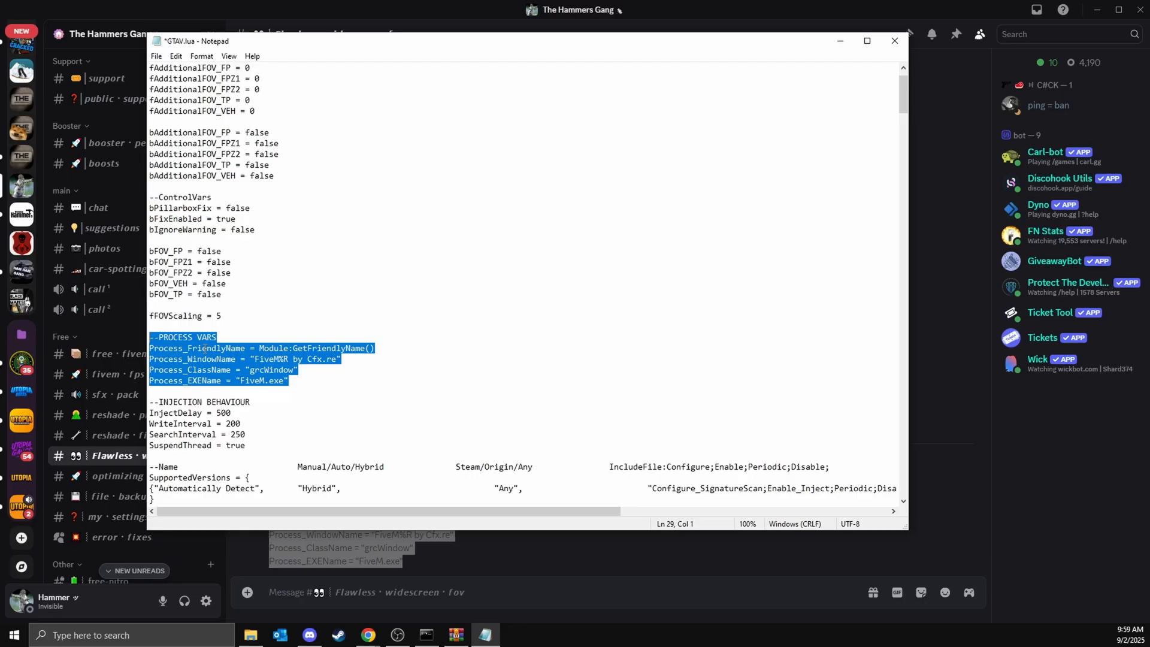
left_click(262, 369)
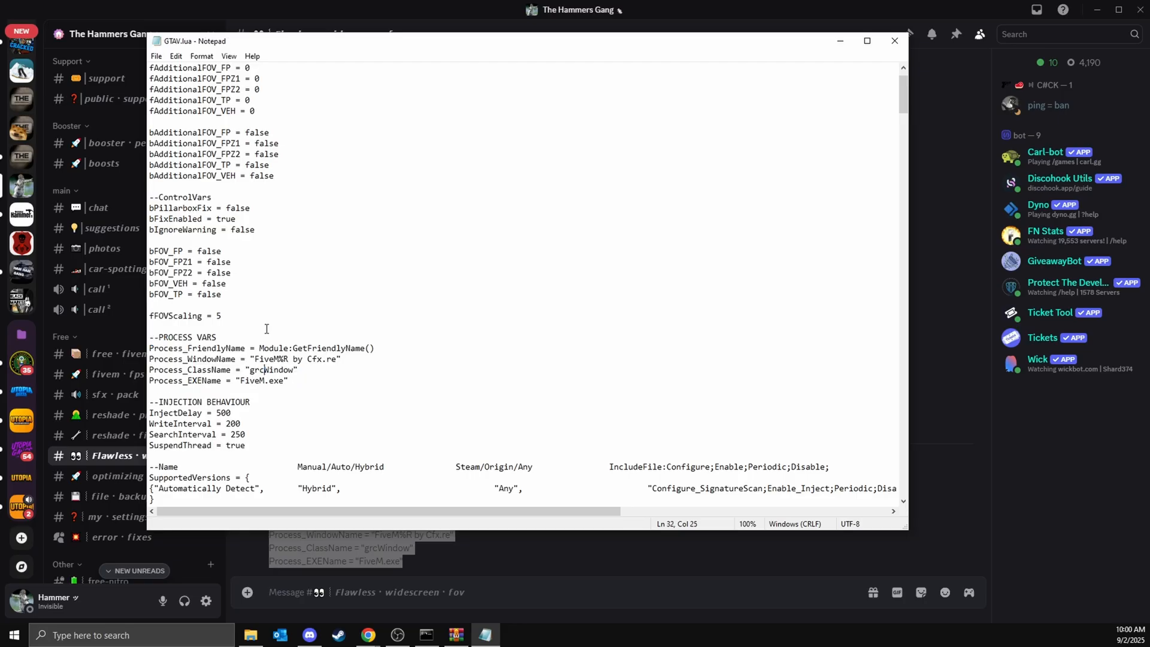
left_click(156, 56)
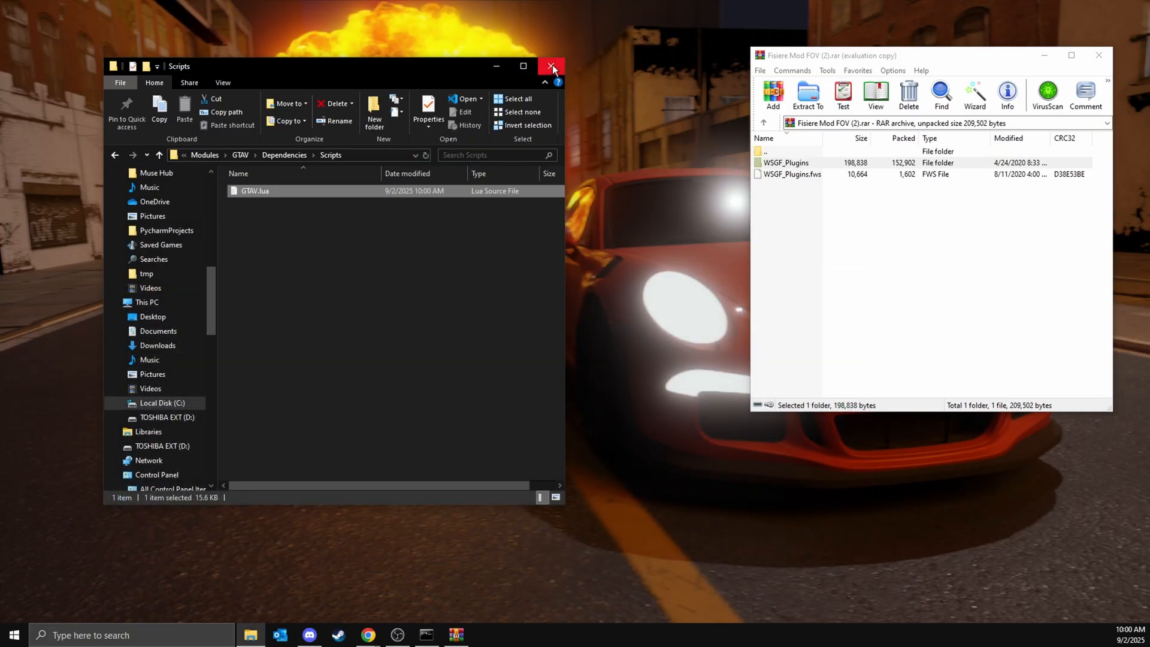
Close File Explorer and open the Grand Theft Auto V (updated) plugin under WSGF Plugins
left_click(552, 66)
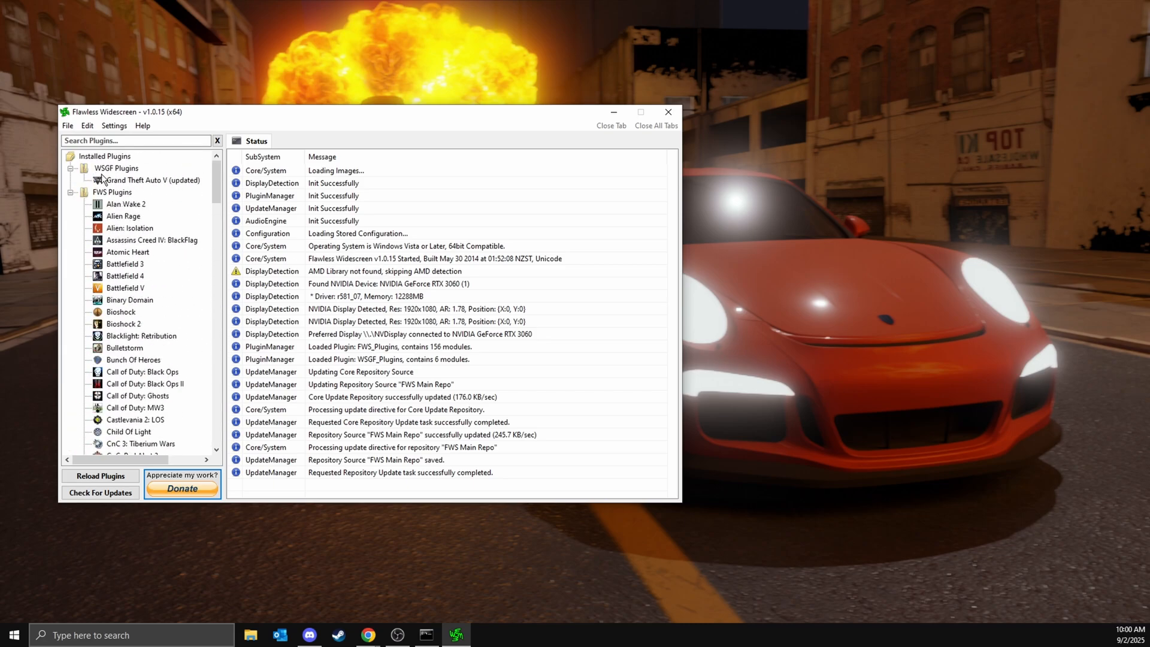
left_click(115, 168)
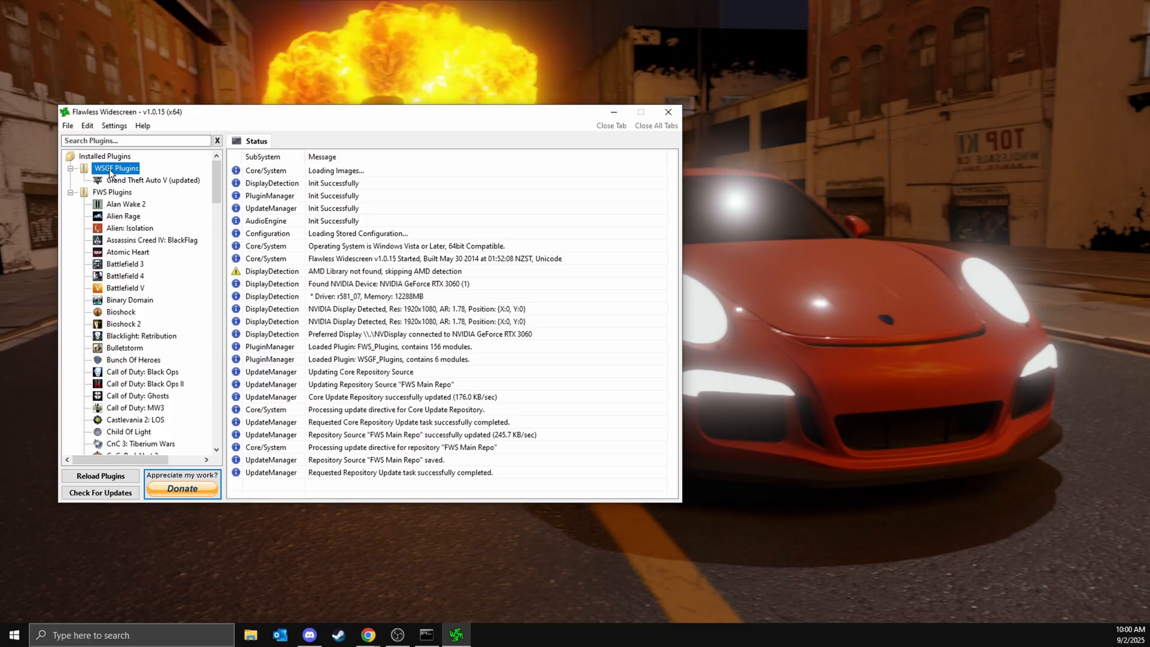
left_click(153, 180)
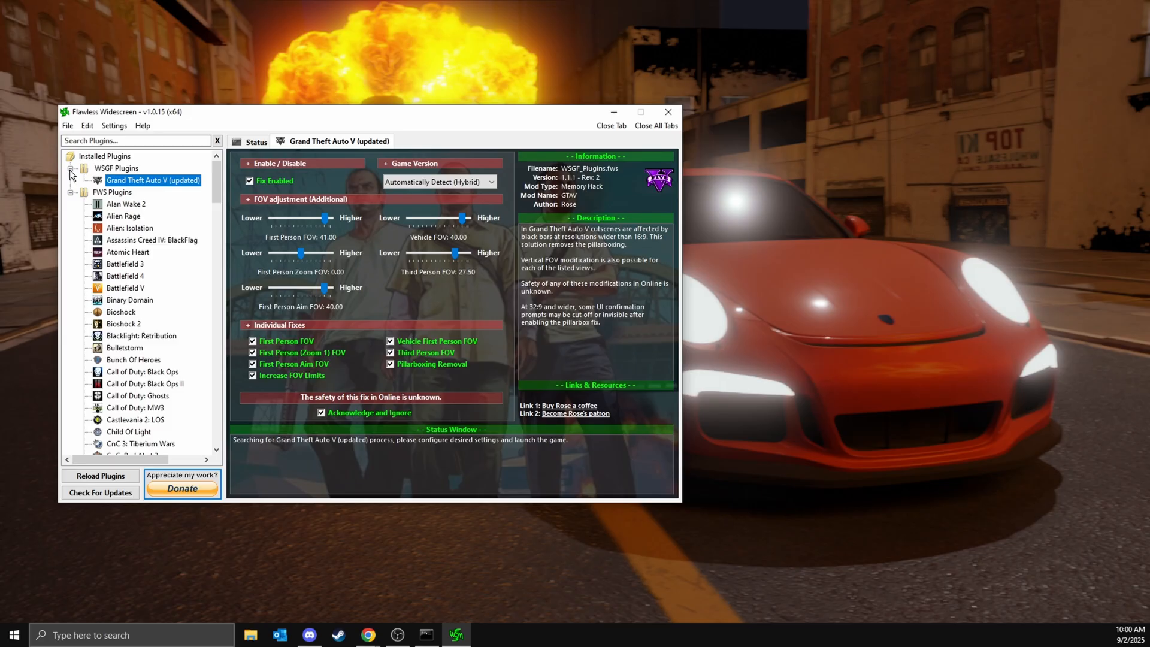
left_click(116, 168)
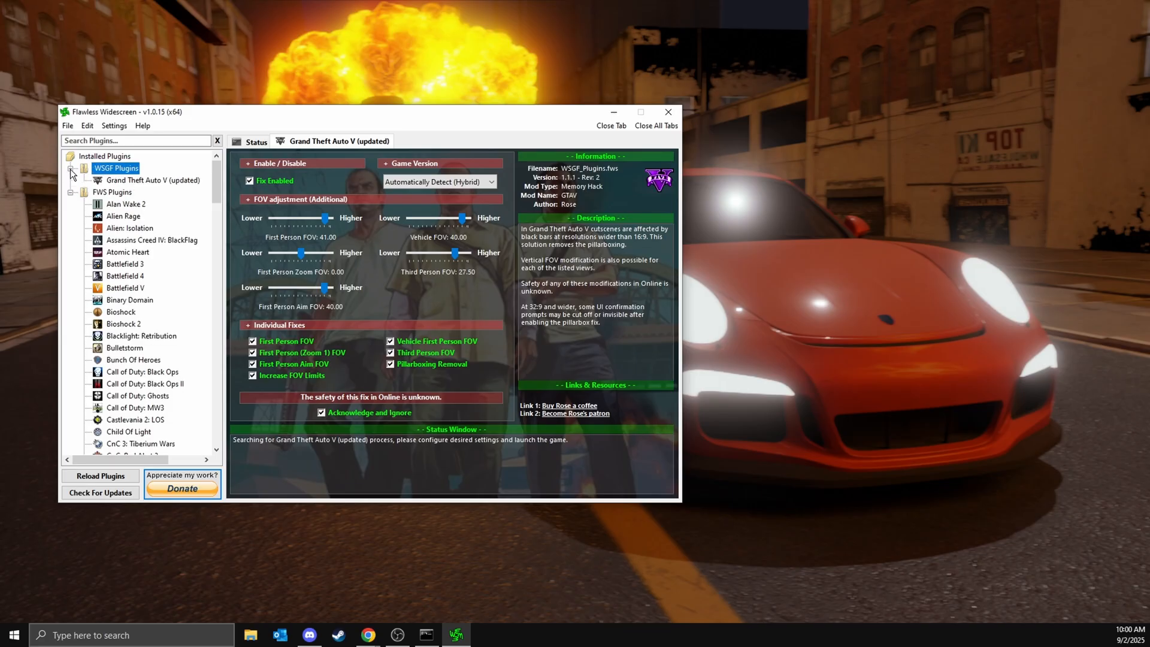
mouse_move(666, 112)
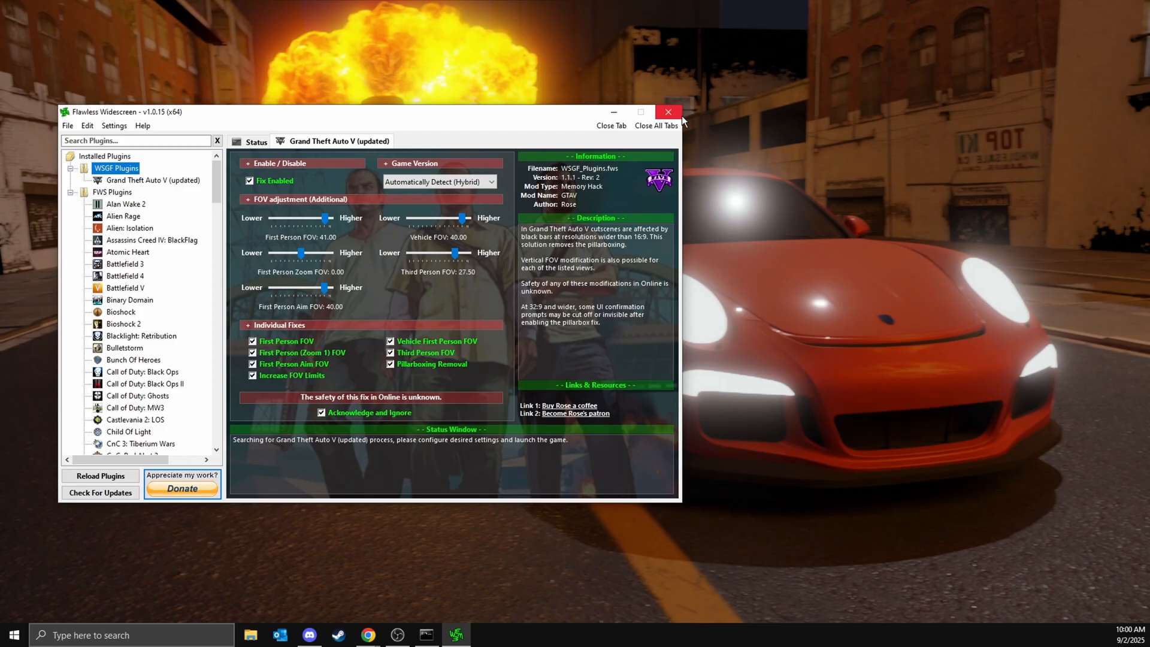
left_click(666, 112)
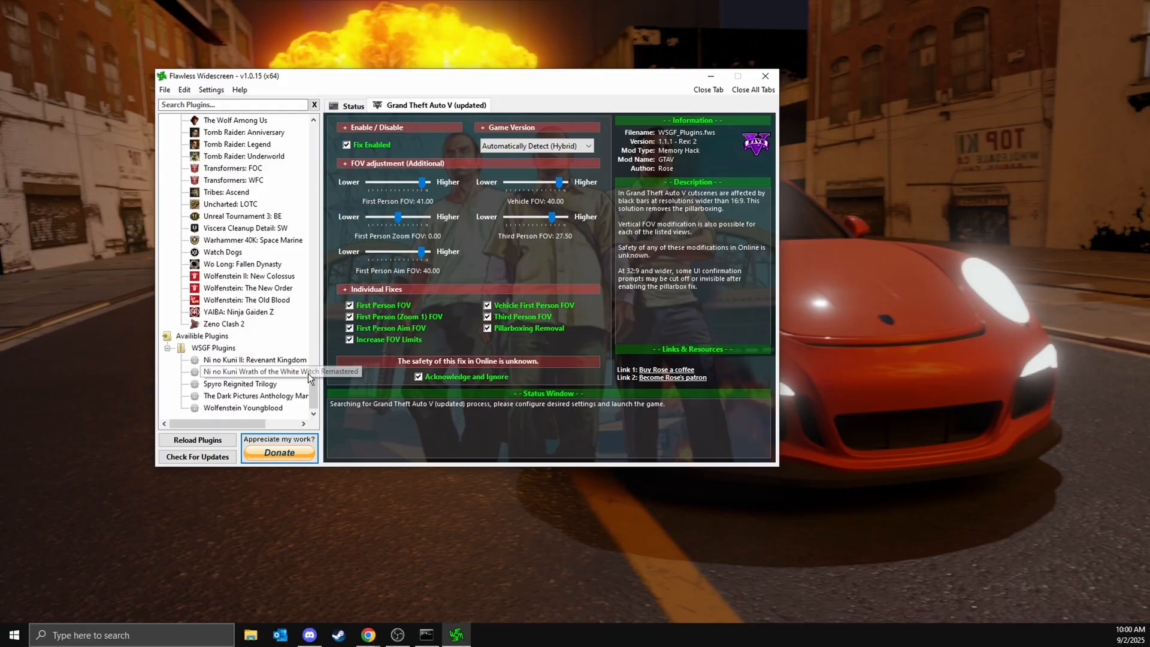
scroll("down", 3)
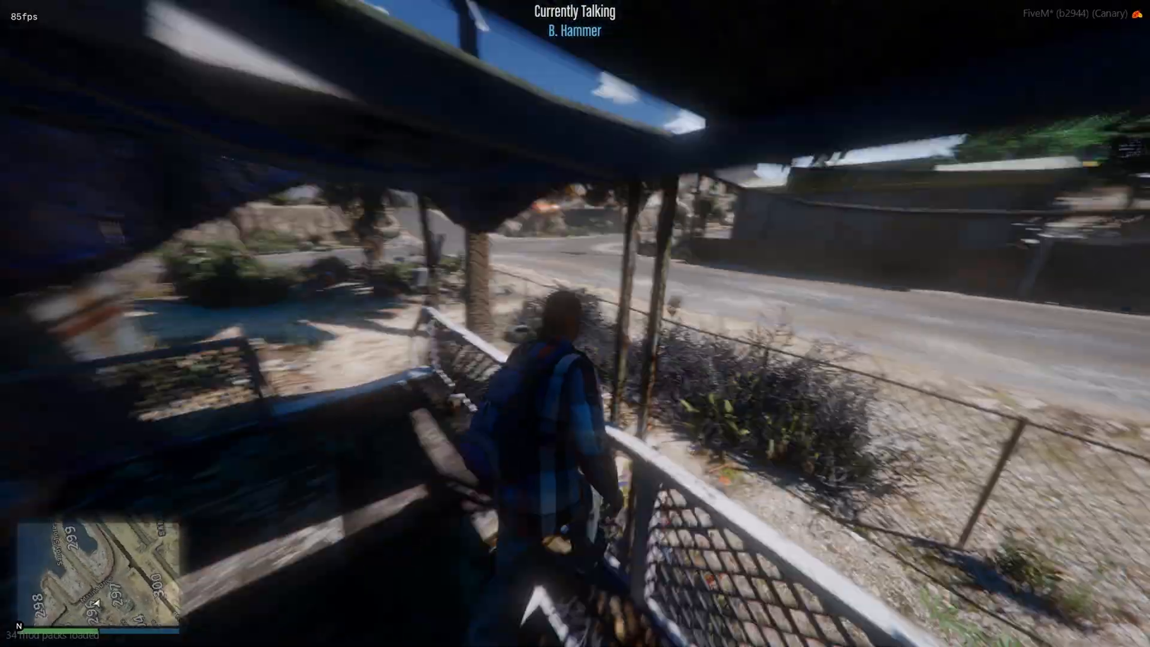
Use the F2 key in FiveM while playing the character outdoors near a road
key("F2")
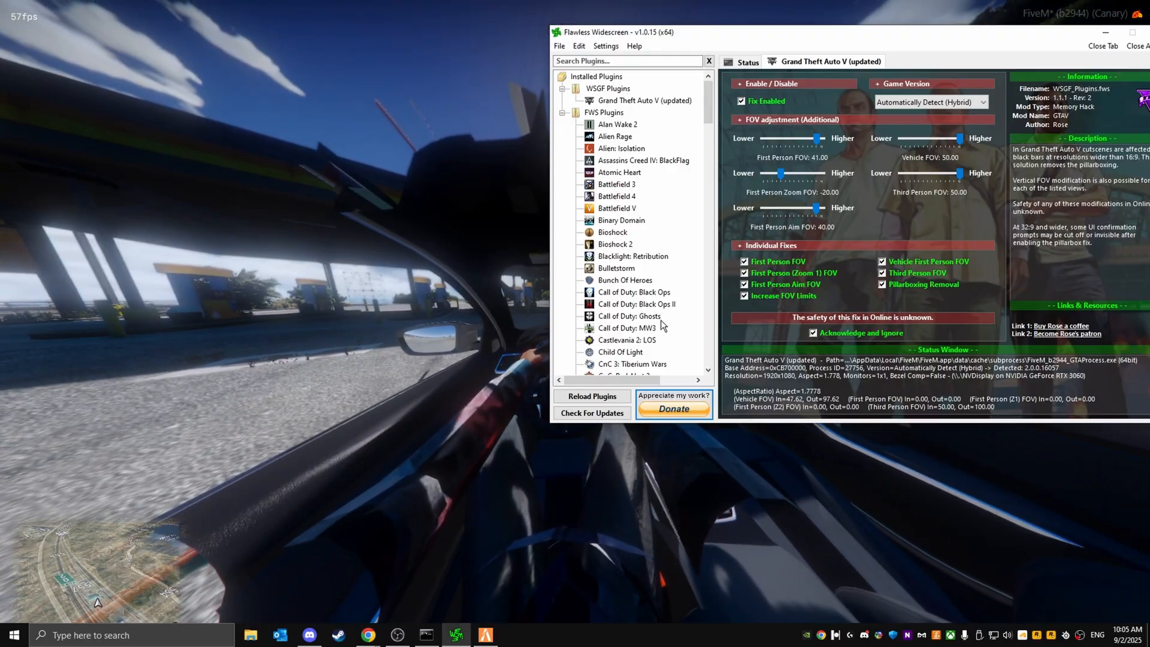
Lower Vehicle FOV to -4 and First Person FOV to 20.5 while watching FiveM
left_click_drag(957, 138, 922, 138)
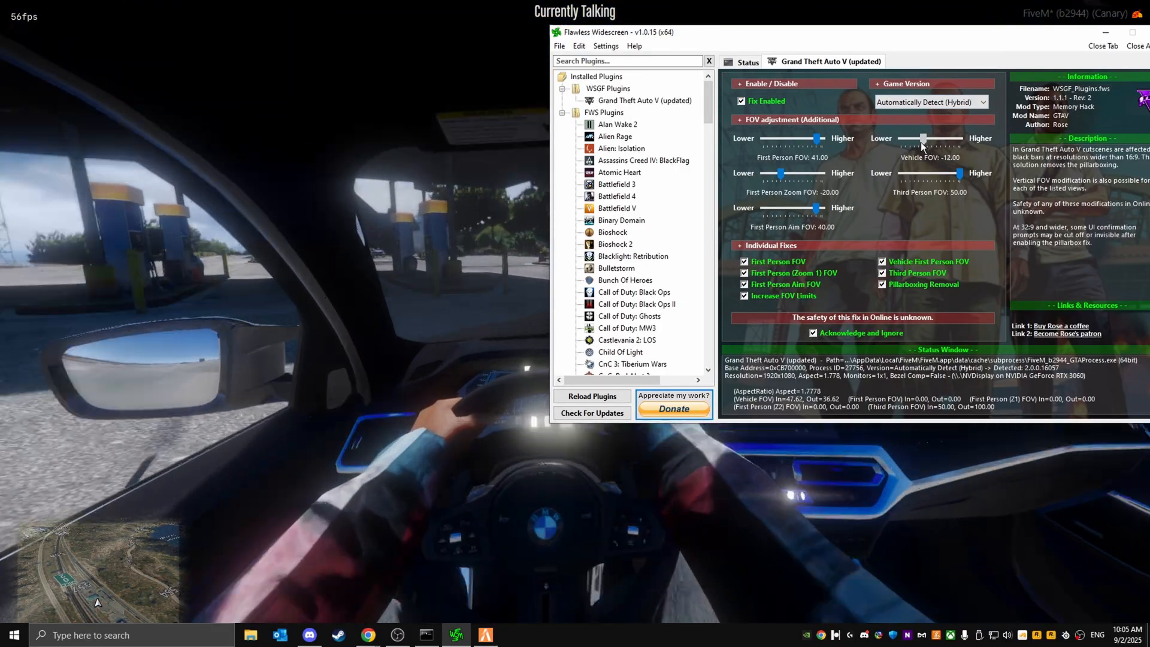
left_click_drag(922, 139, 916, 139)
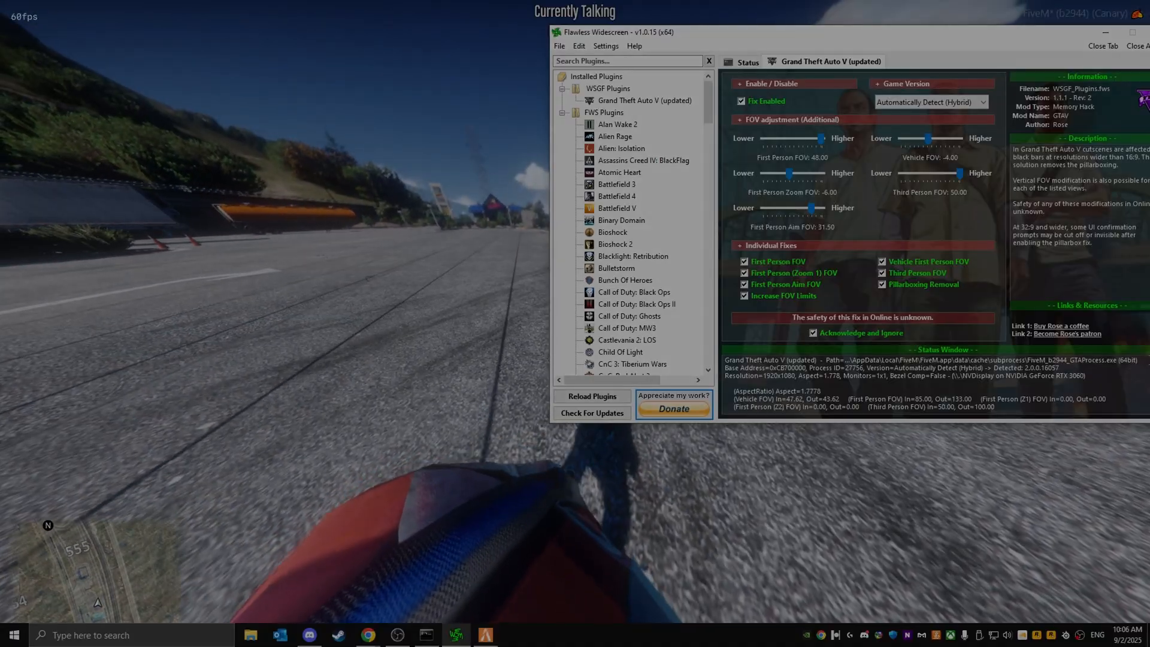
left_click_drag(819, 138, 811, 139)
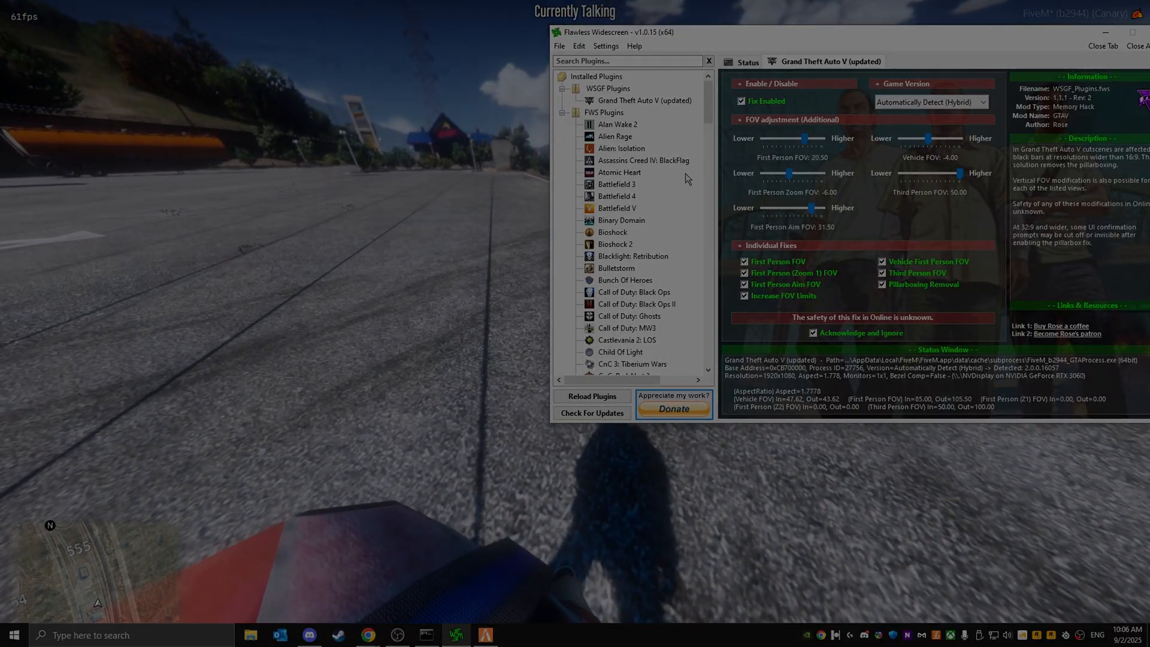